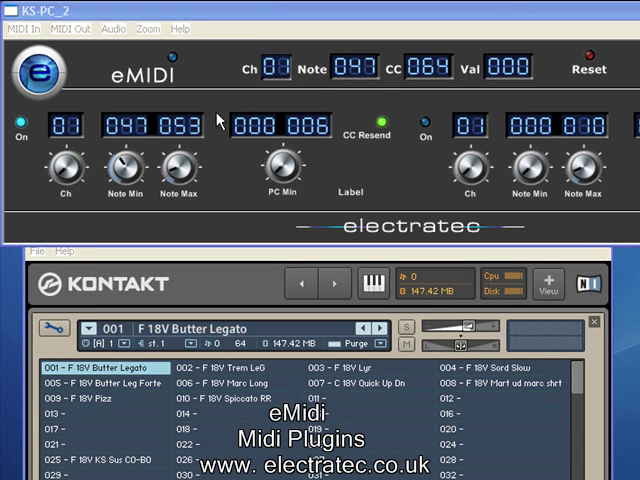
mouse_move(220, 122)
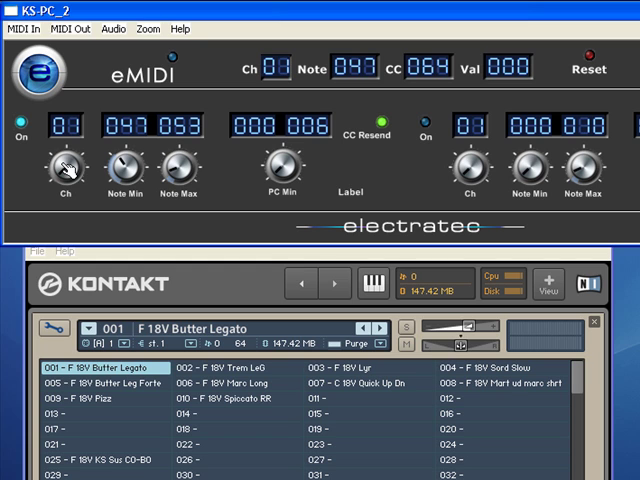
mouse_move(64, 170)
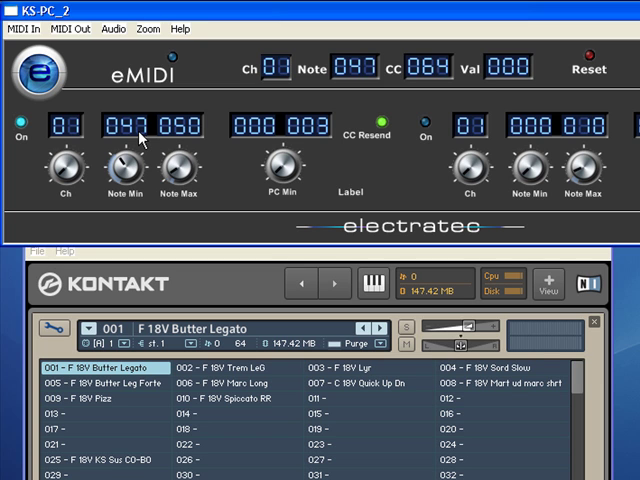
mouse_move(316, 140)
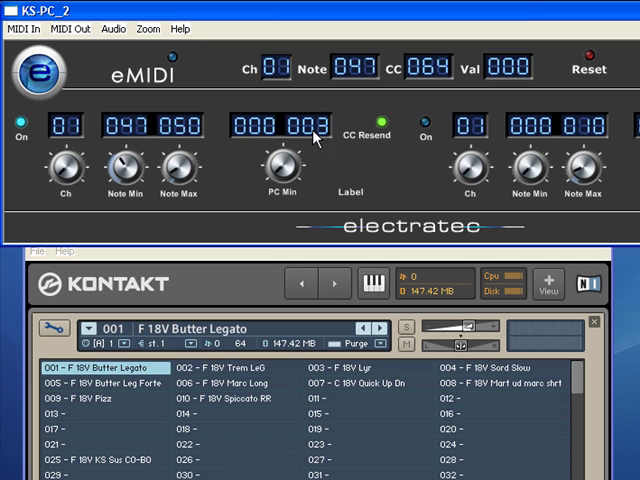
mouse_move(238, 168)
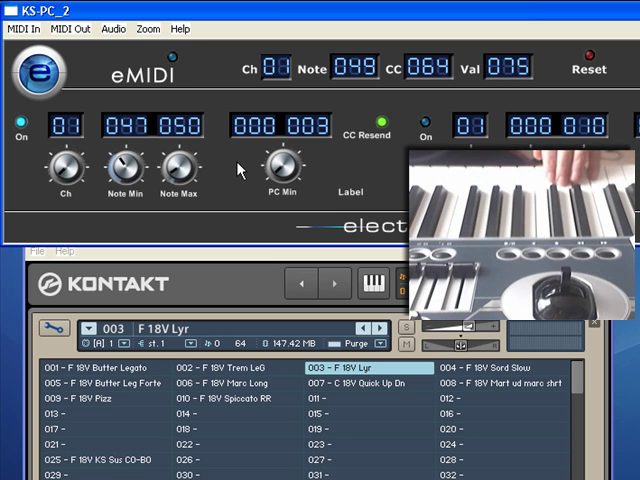
- Trigger key-switch note 049 so Kontakt loads patch 003 F 18V Lyr via program change
left_click(516, 368)
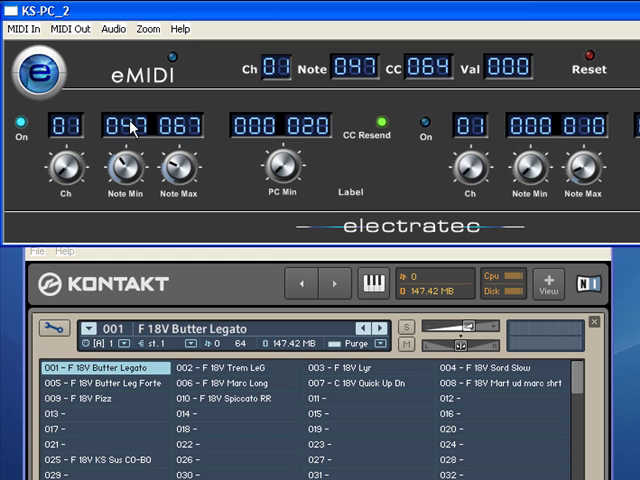
mouse_move(168, 138)
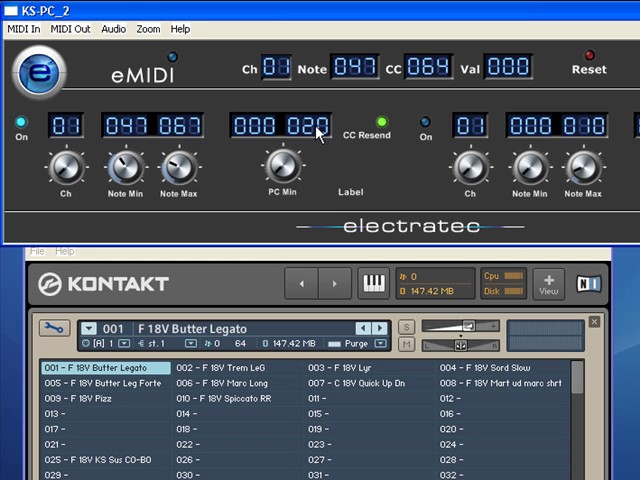
mouse_move(208, 220)
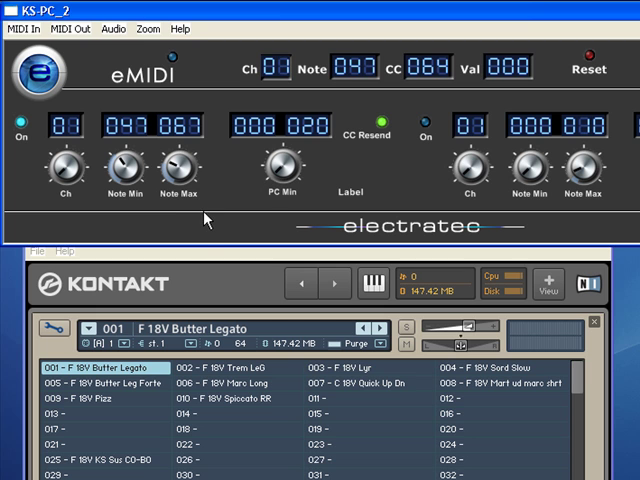